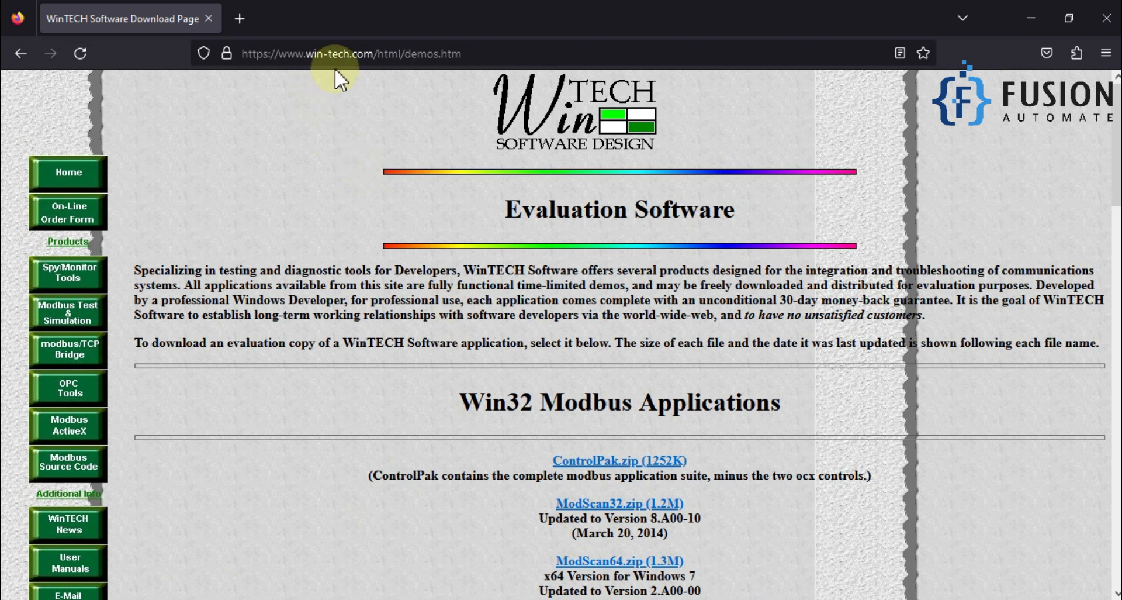
Scroll the WinTECH demos page down to the Win32 Modbus Applications downloads
scroll("down", 3)
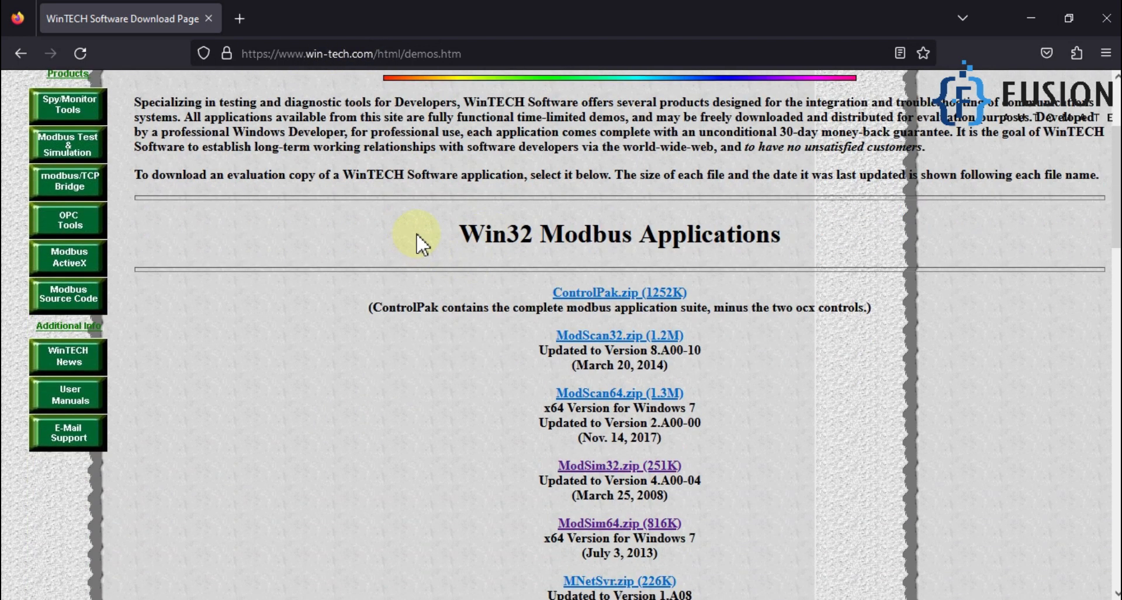
mouse_move(437, 77)
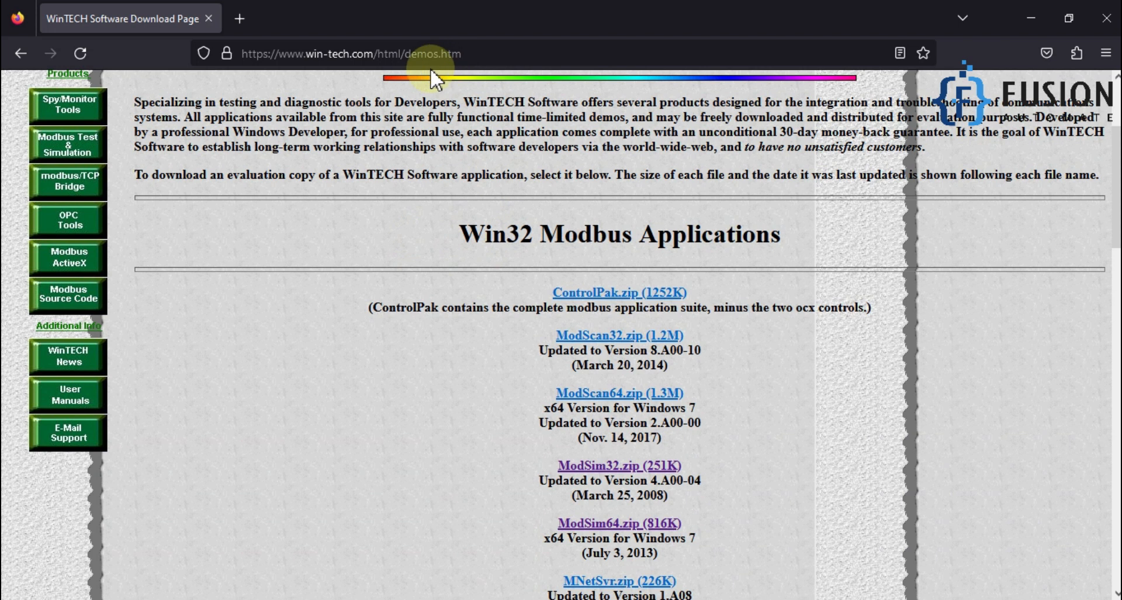
mouse_move(451, 240)
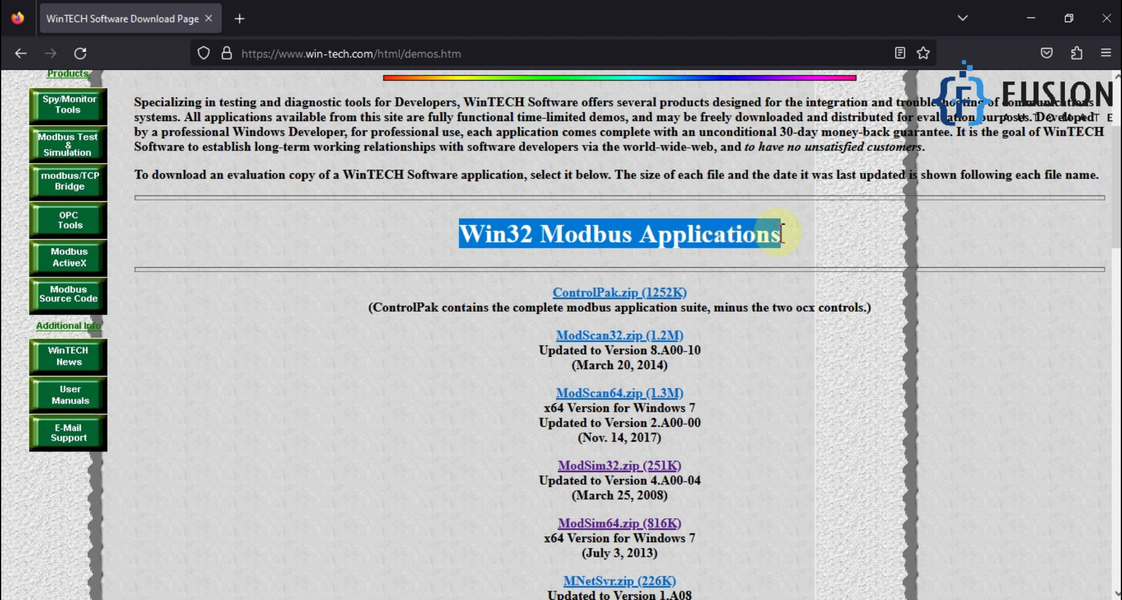
scroll("down", 3)
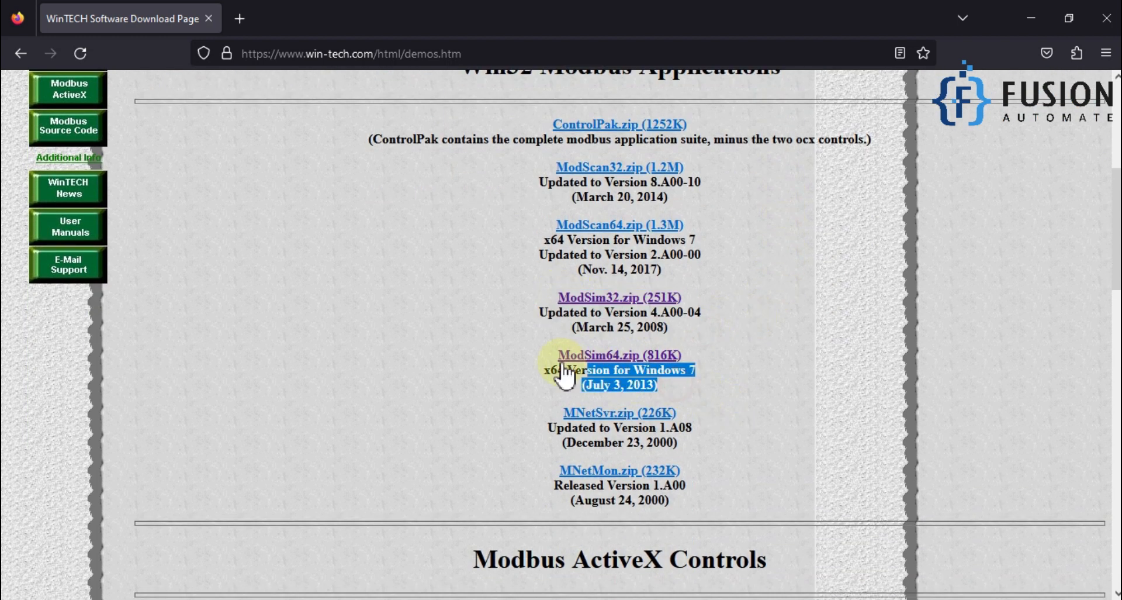
mouse_move(687, 336)
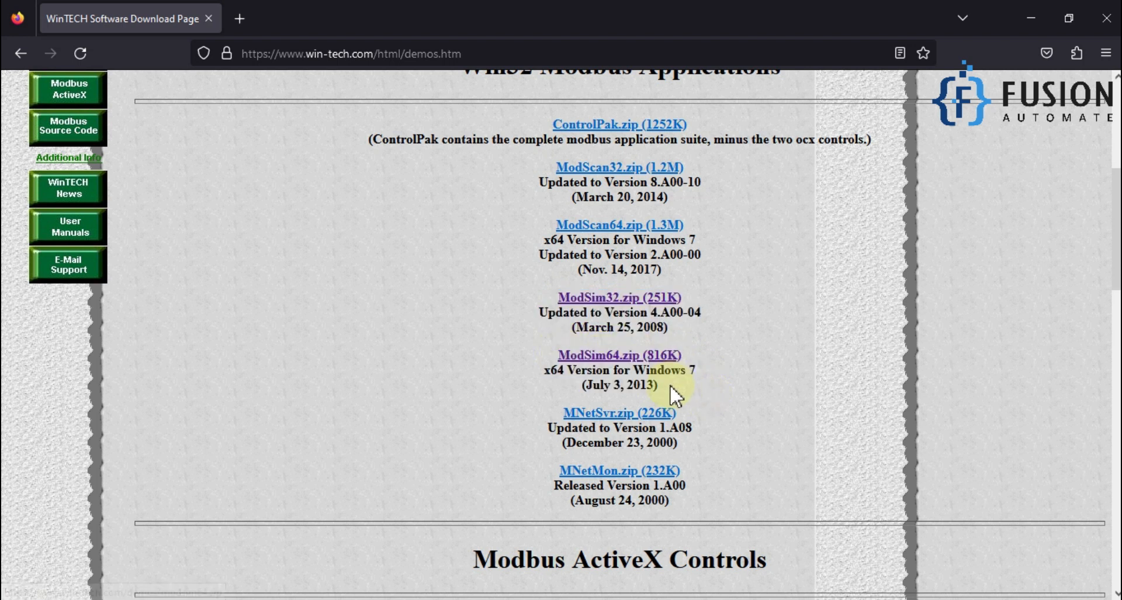
Highlight the ModSim64.zip (816K) entry and download it
left_click_drag(683, 370, 565, 384)
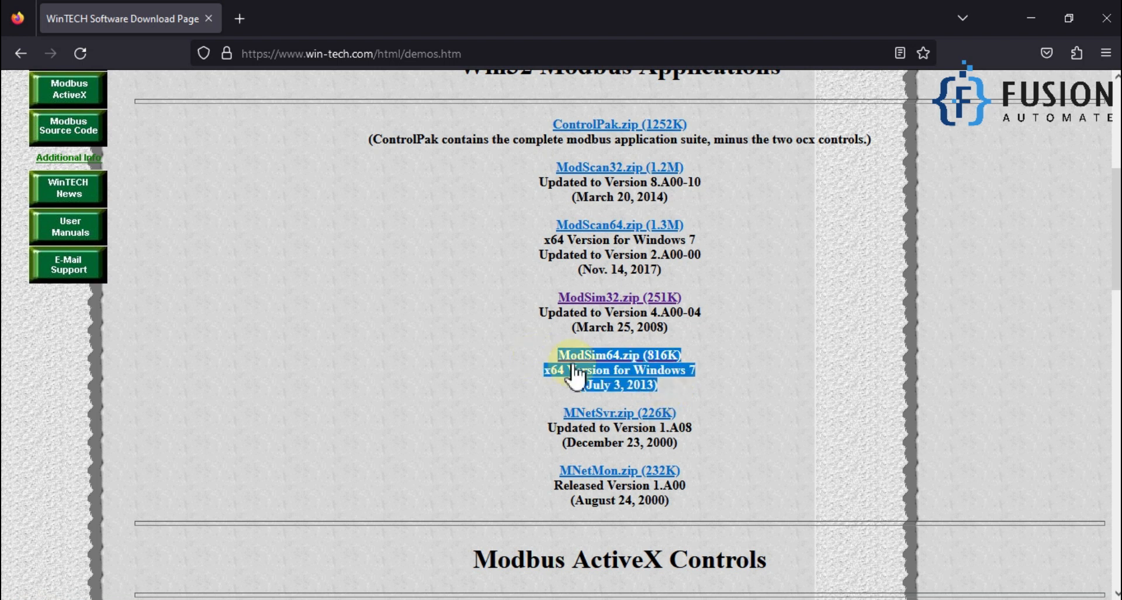
mouse_move(673, 399)
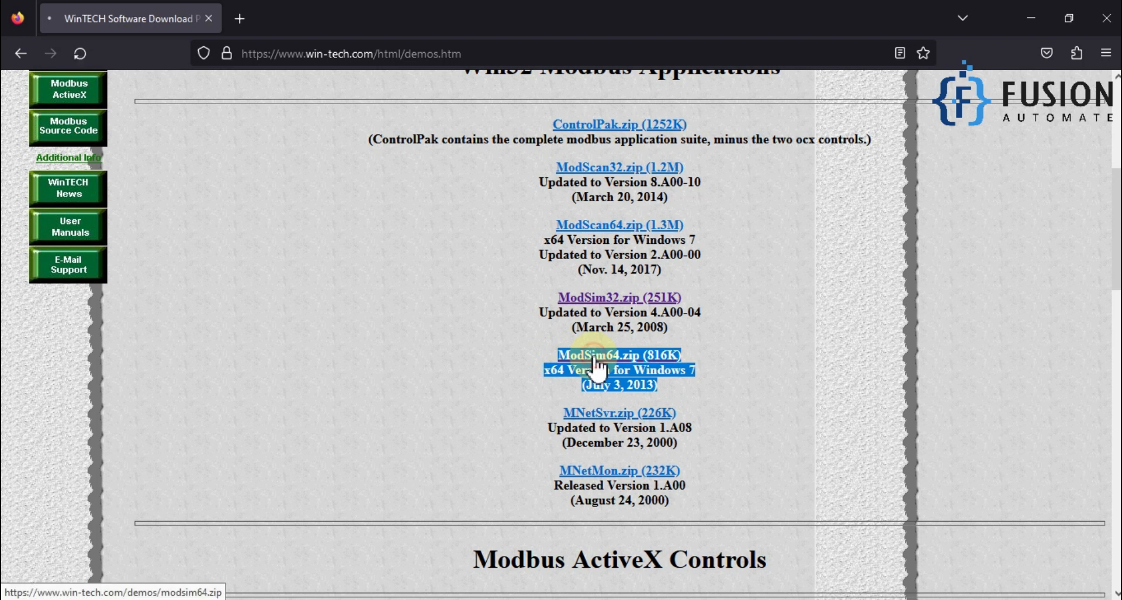
left_click(618, 354)
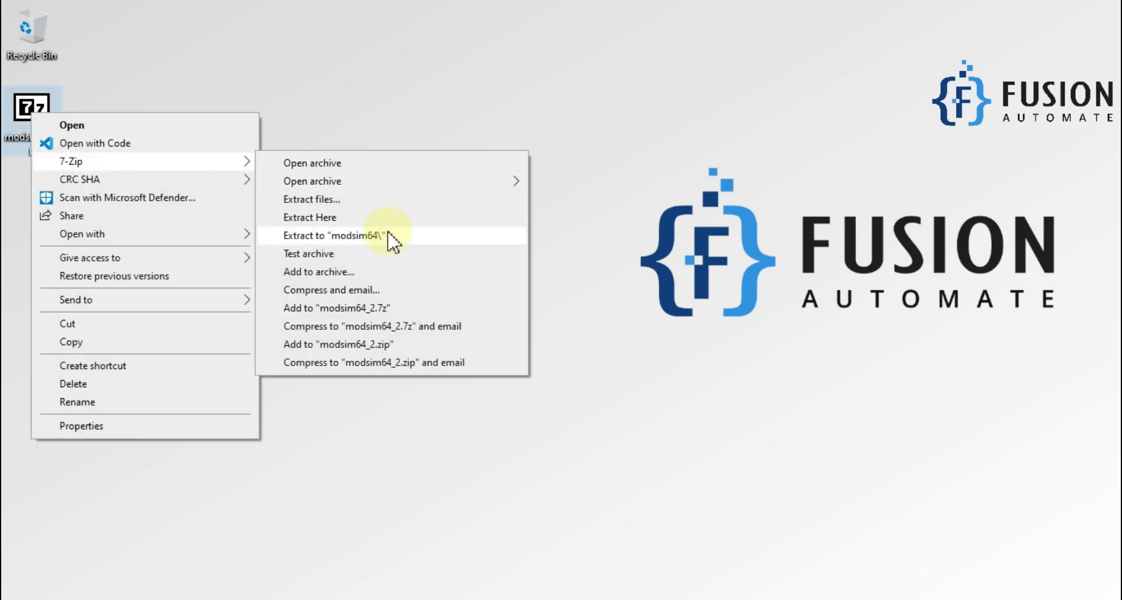
Extract the ModSim64 zip with 7-Zip into a modsim64 folder on the desktop
left_click(337, 236)
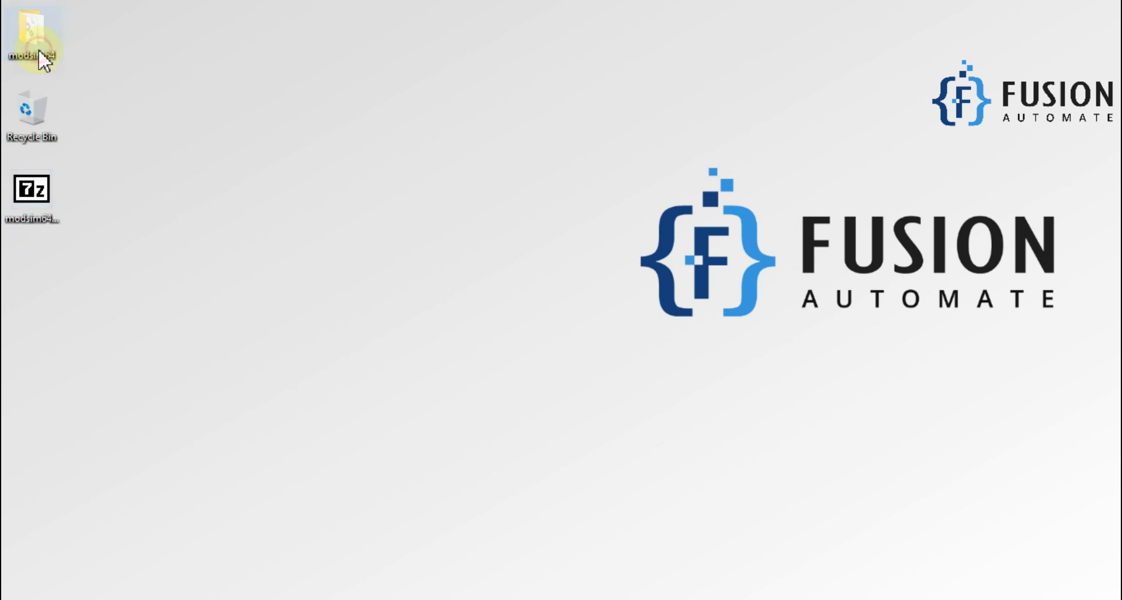
Open the modsim64 folder and select ModSim64.exe
double_click(32, 50)
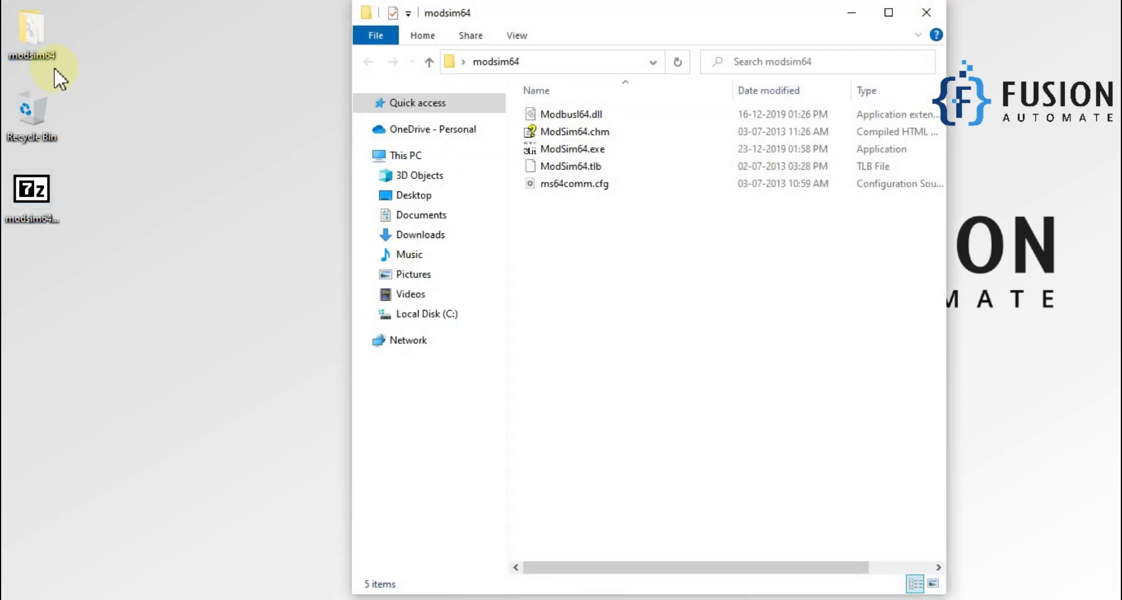
left_click(572, 149)
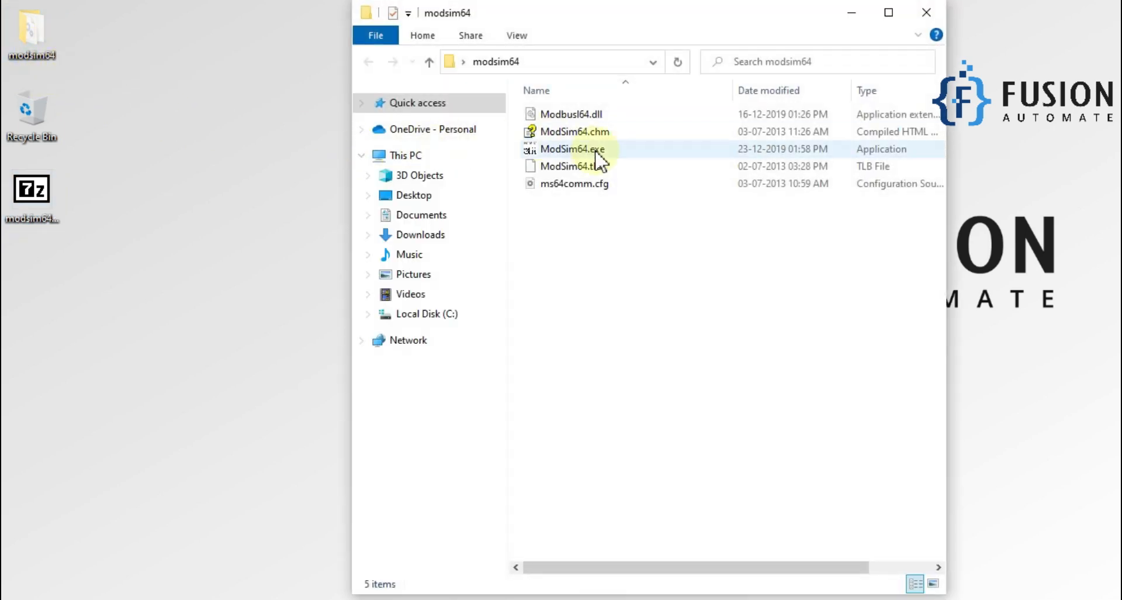
mouse_move(573, 149)
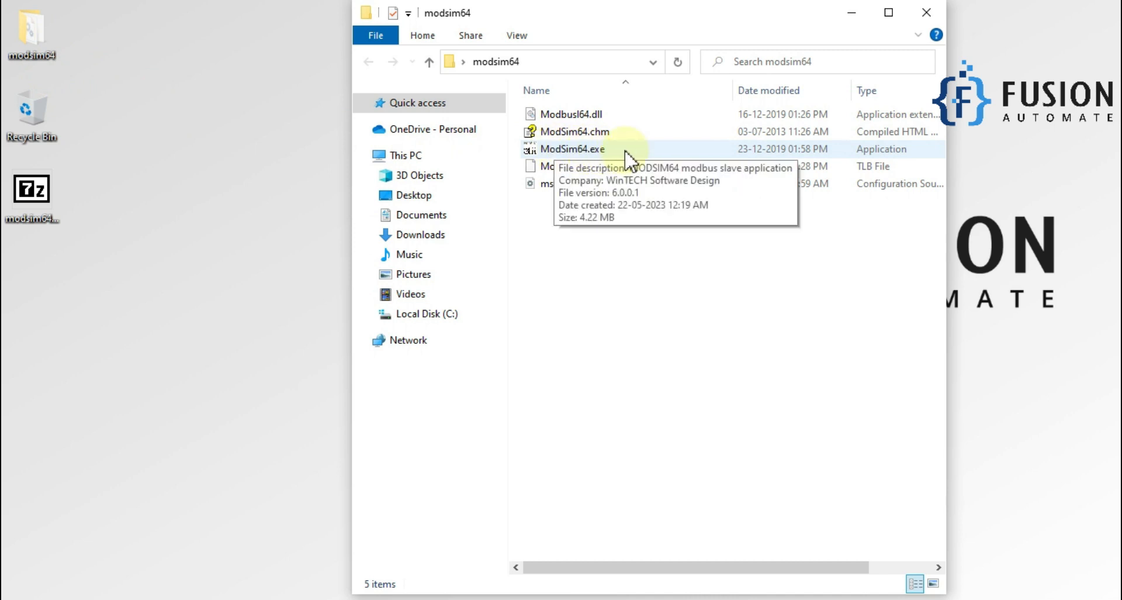
Launch ModSim64.exe and cancel the Registration Information dialog to run in demo mode
double_click(573, 149)
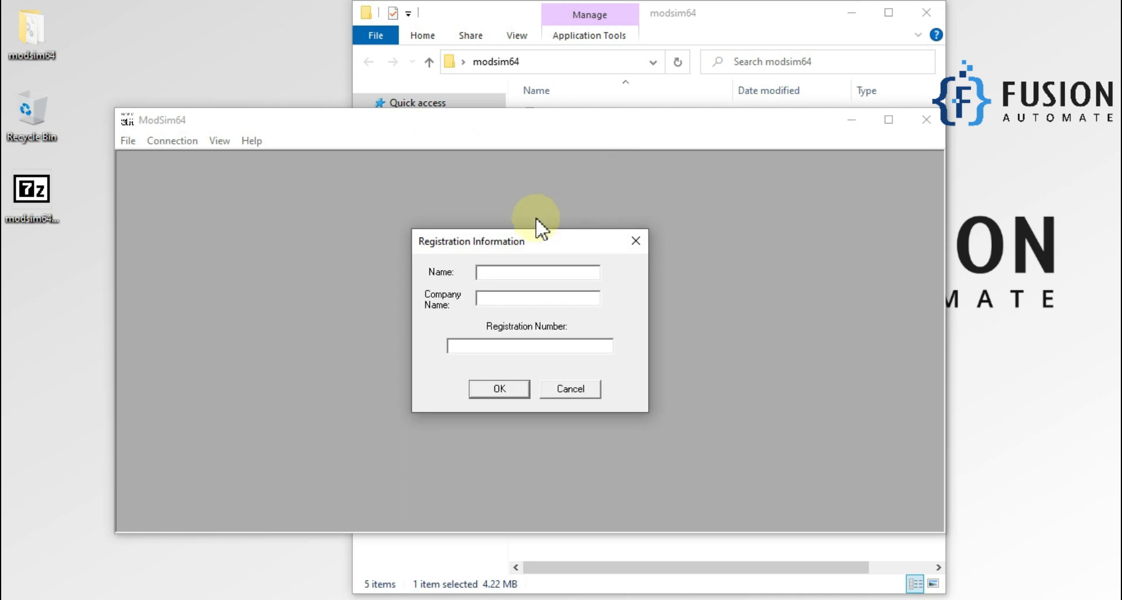
left_click(536, 272)
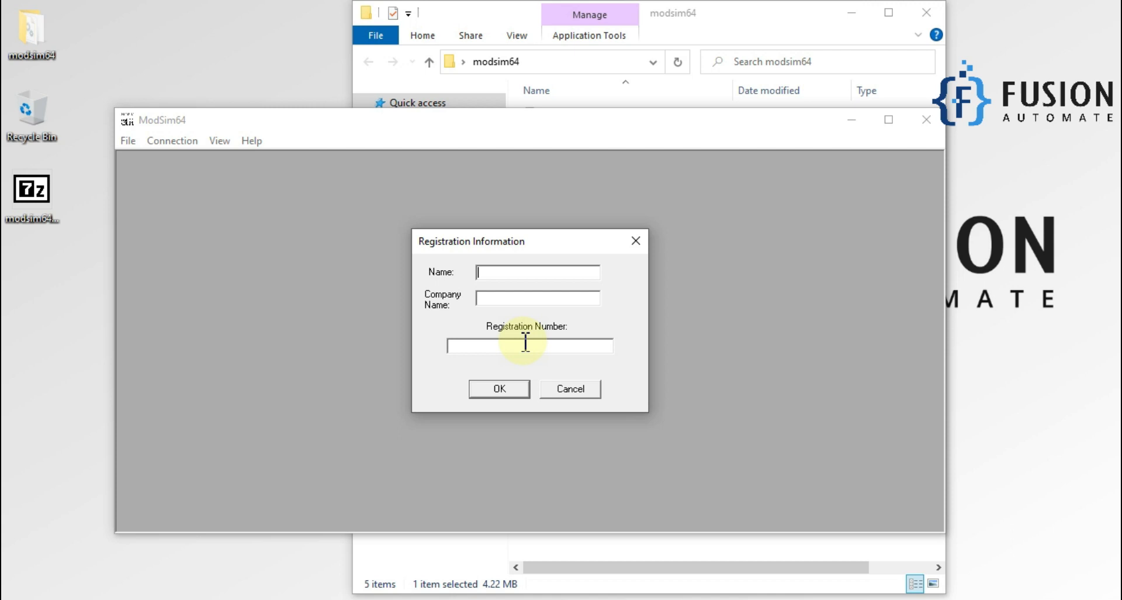
left_click(570, 389)
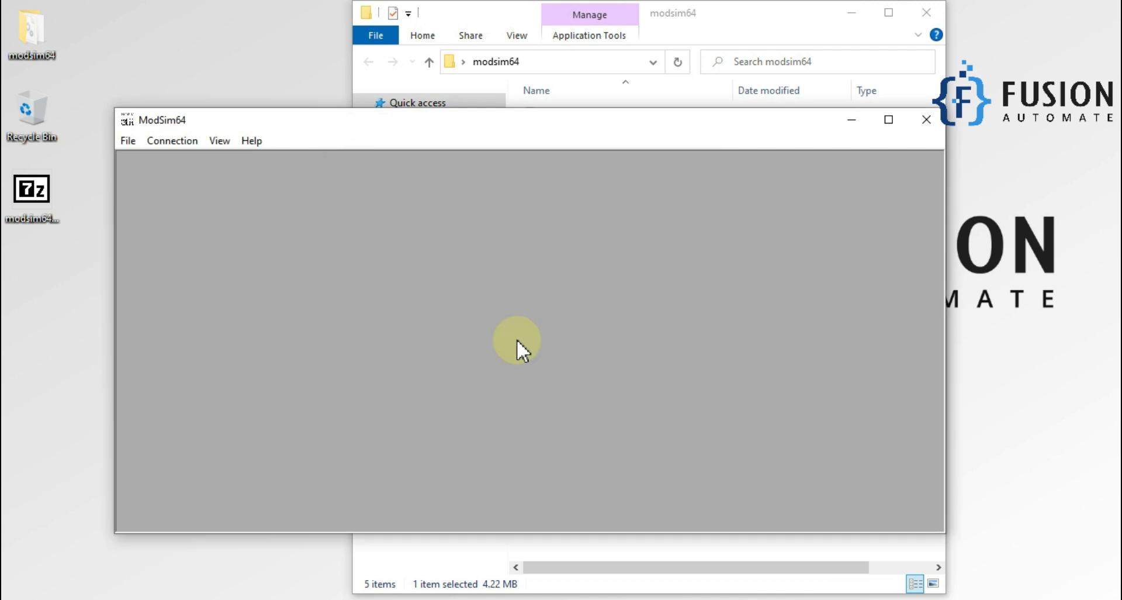
mouse_move(357, 236)
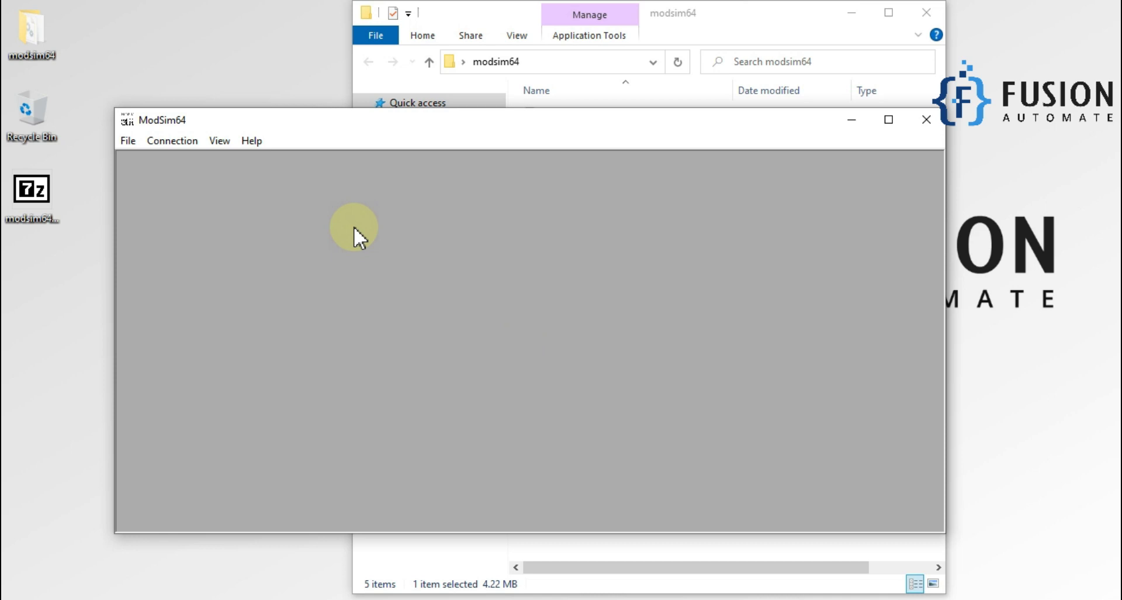
mouse_move(369, 259)
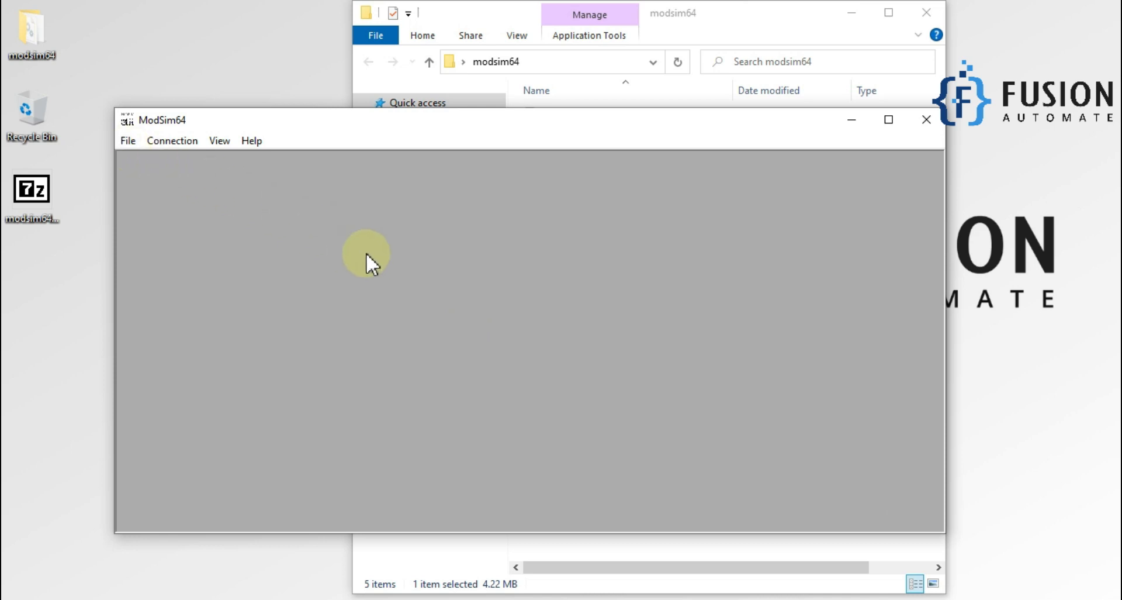
mouse_move(455, 283)
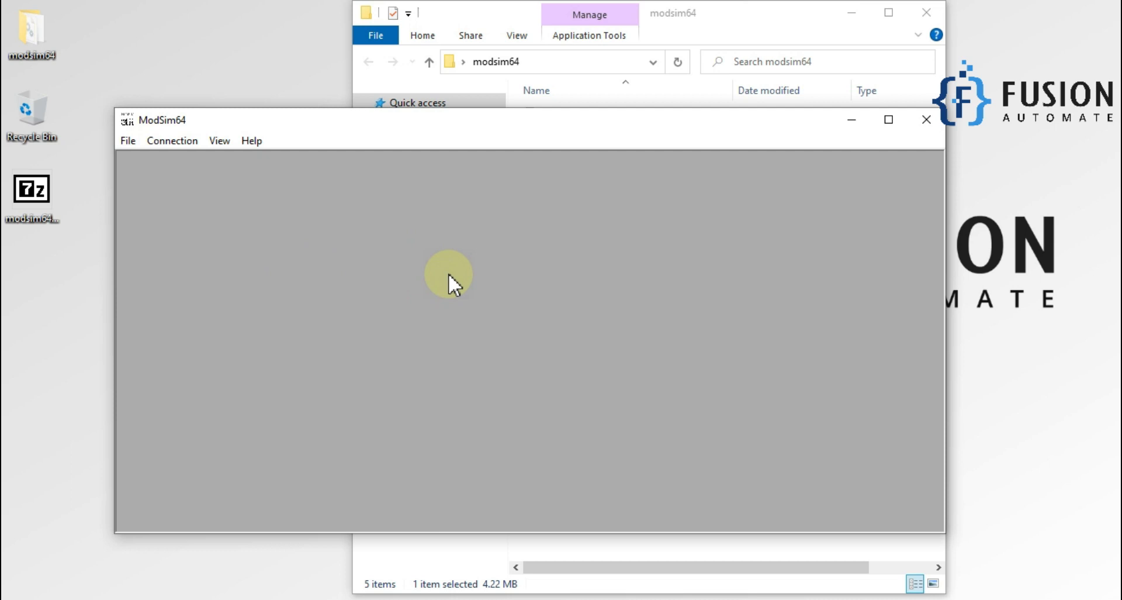
mouse_move(222, 216)
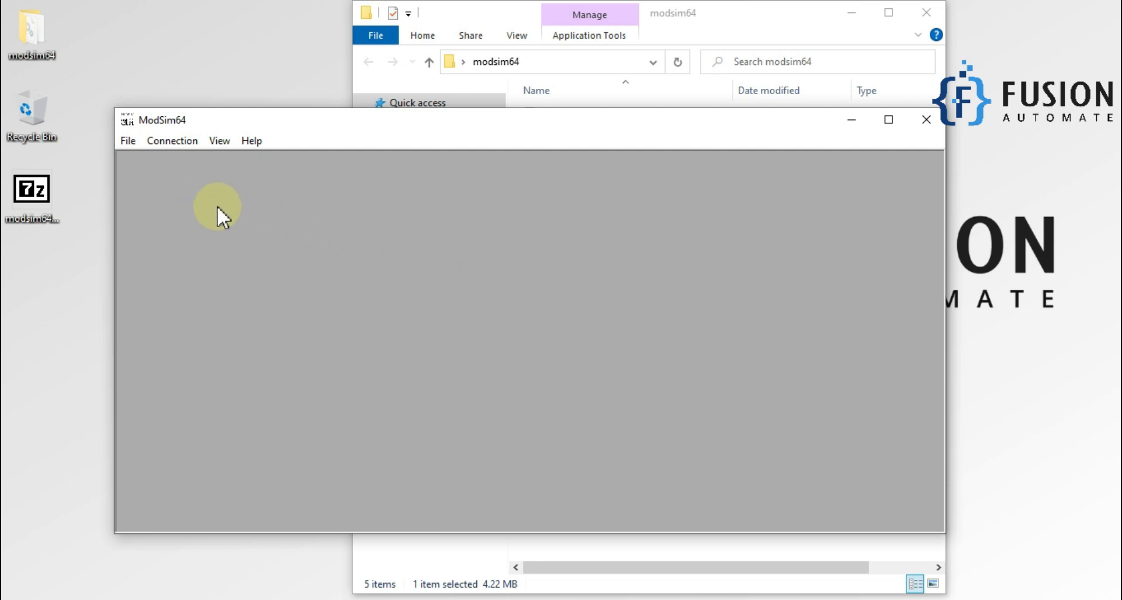
mouse_move(364, 300)
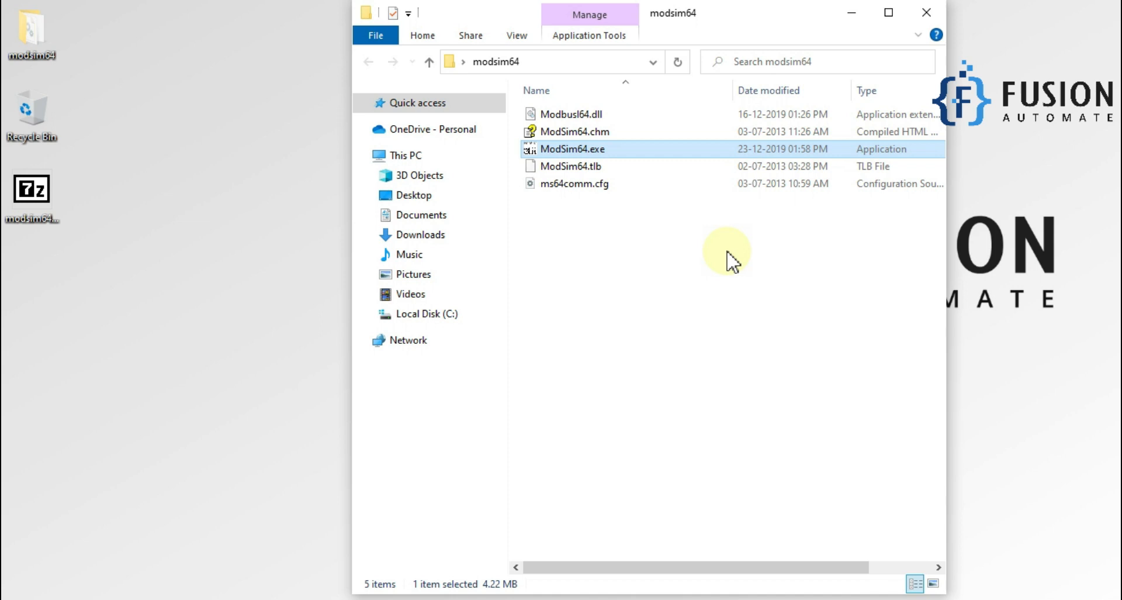
Close the modsim64 File Explorer window
left_click(925, 13)
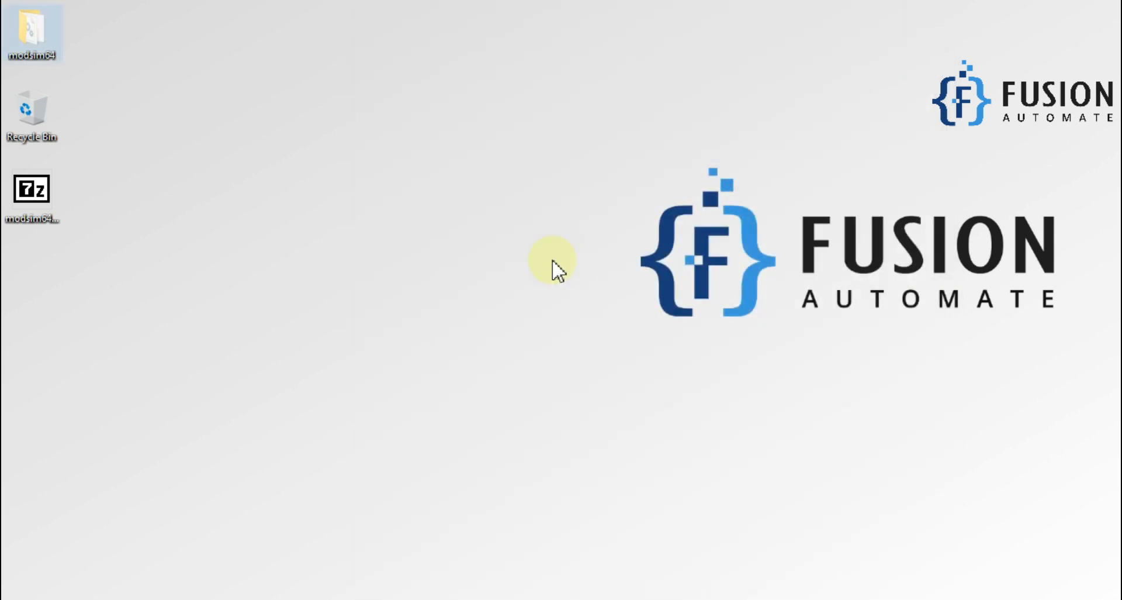
mouse_move(505, 275)
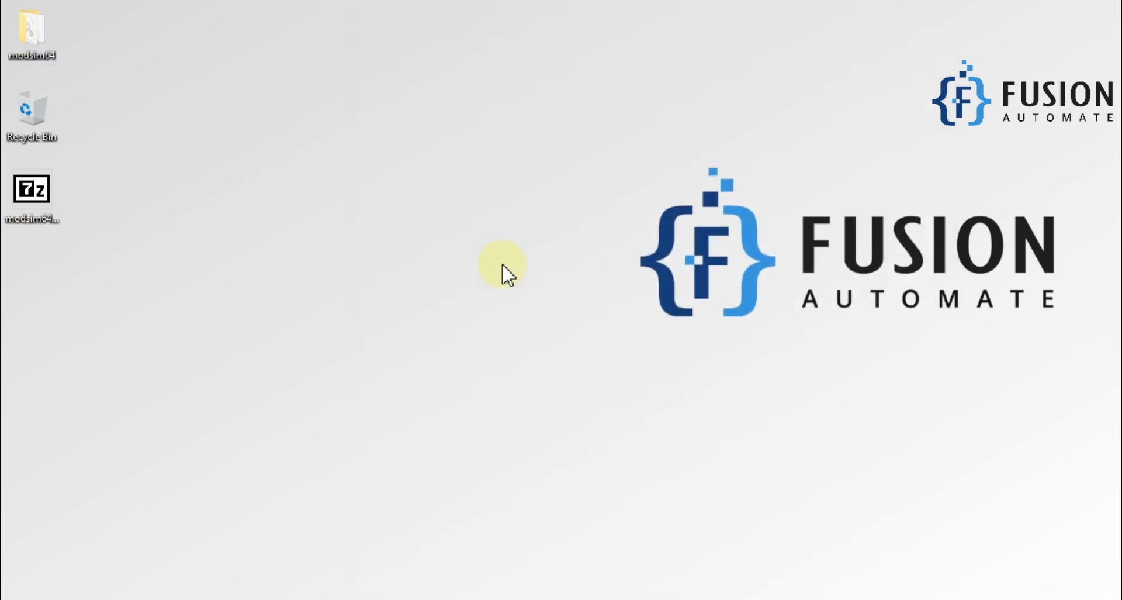